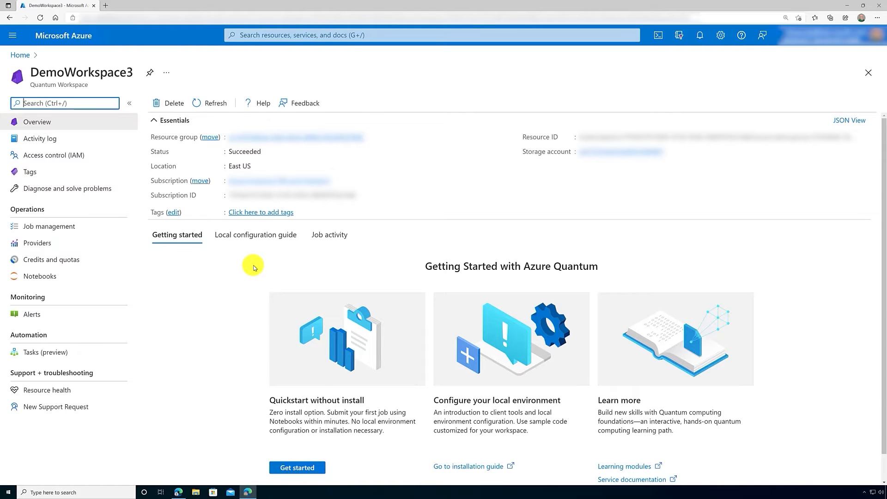
mouse_move(39, 276)
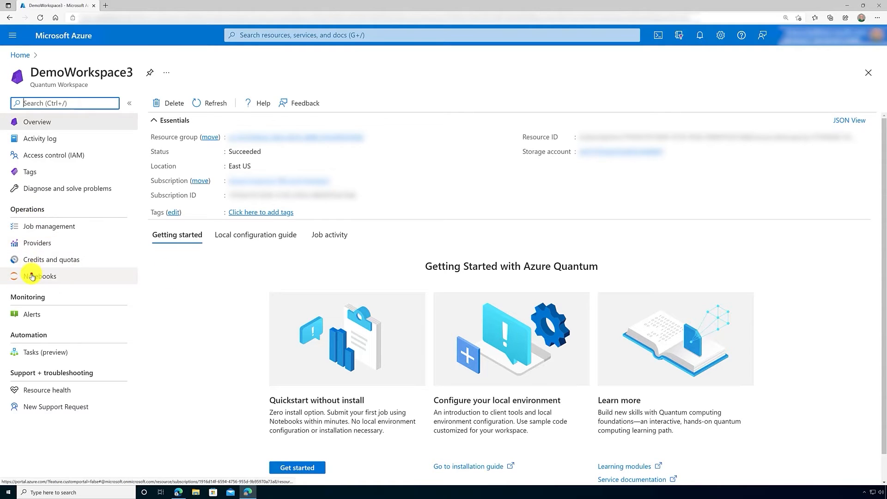
Open DemoWorkspace3's Notebooks and show the Optimization samples in the Sample gallery.
left_click(39, 276)
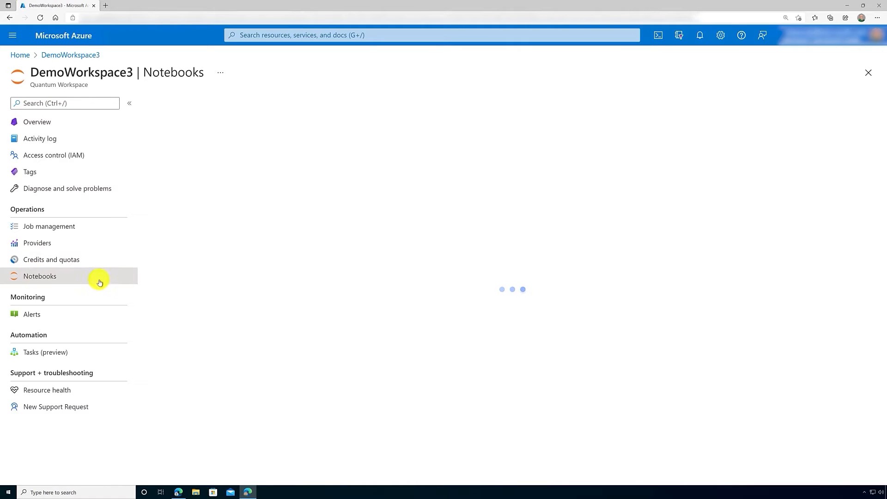
left_click(40, 276)
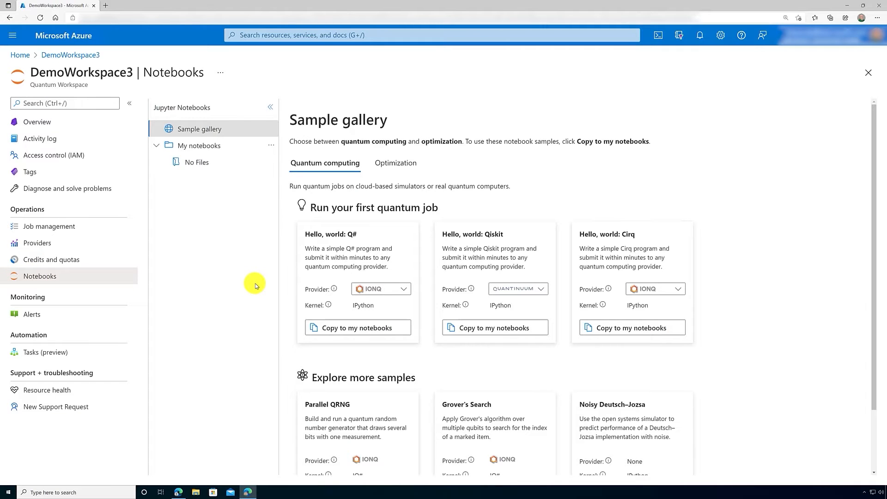
mouse_move(252, 215)
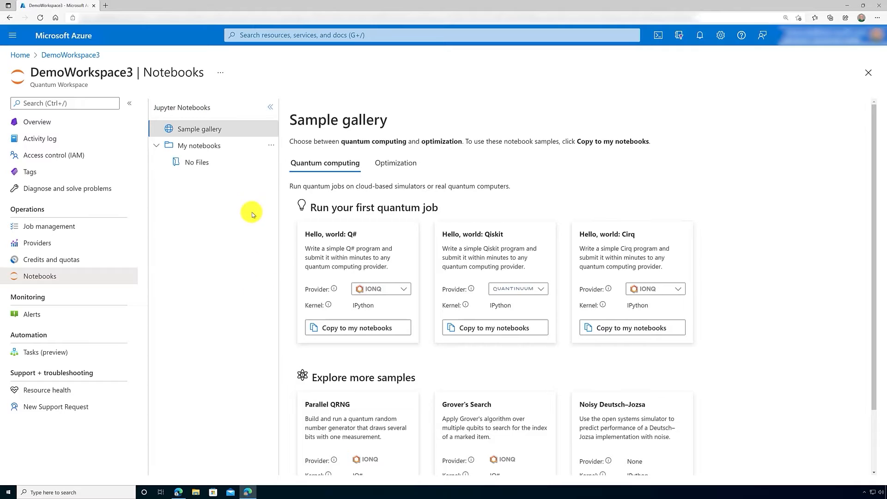
mouse_move(710, 393)
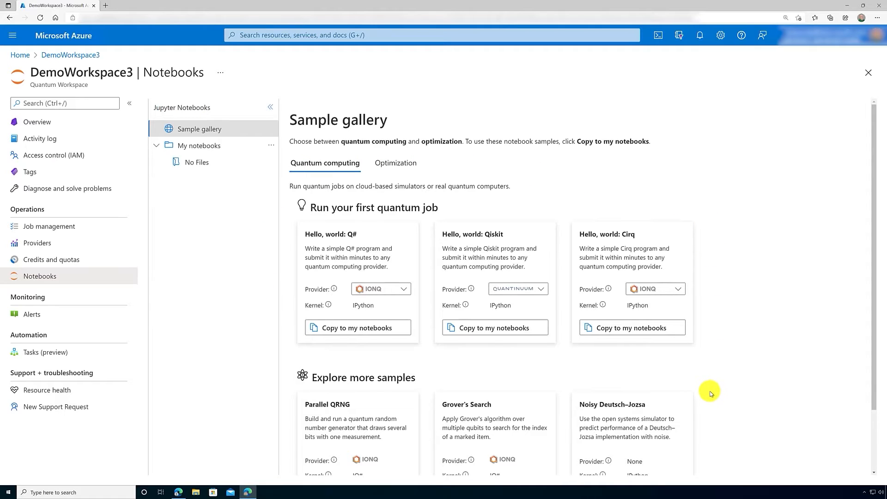
mouse_move(684, 389)
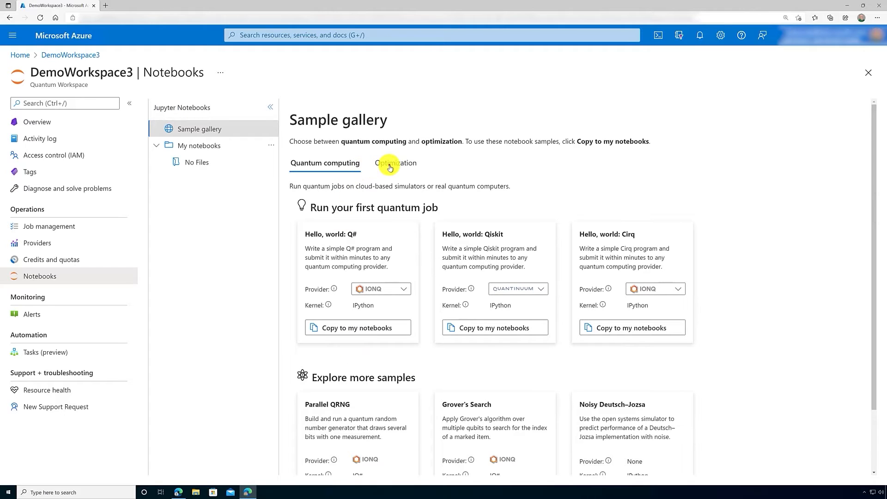
left_click(395, 163)
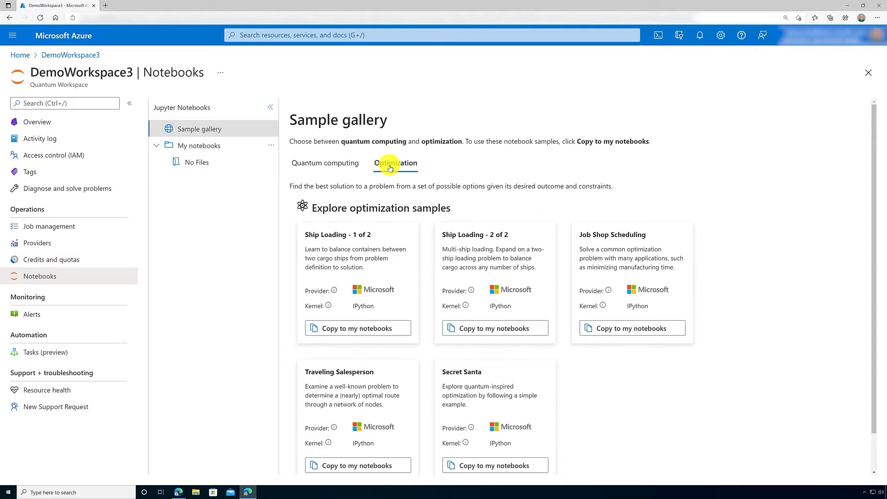
mouse_move(362, 164)
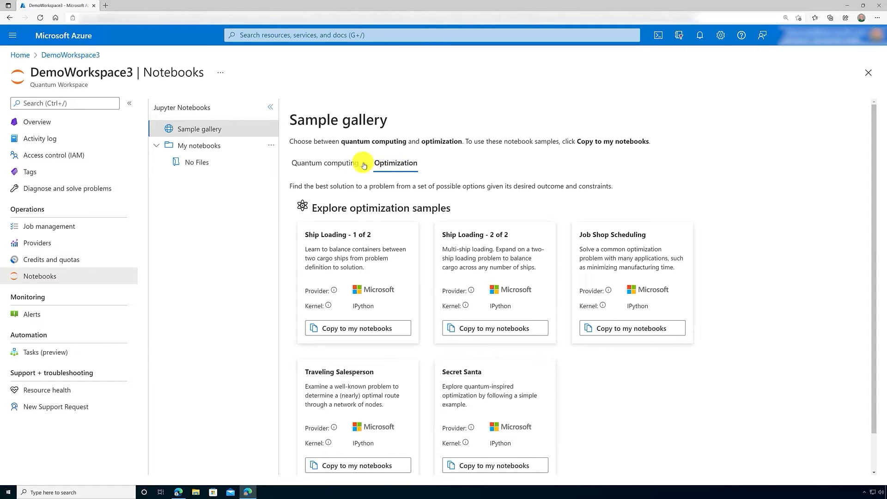
Create a new IPython notebook named New.ipynb under My notebooks.
left_click(198, 146)
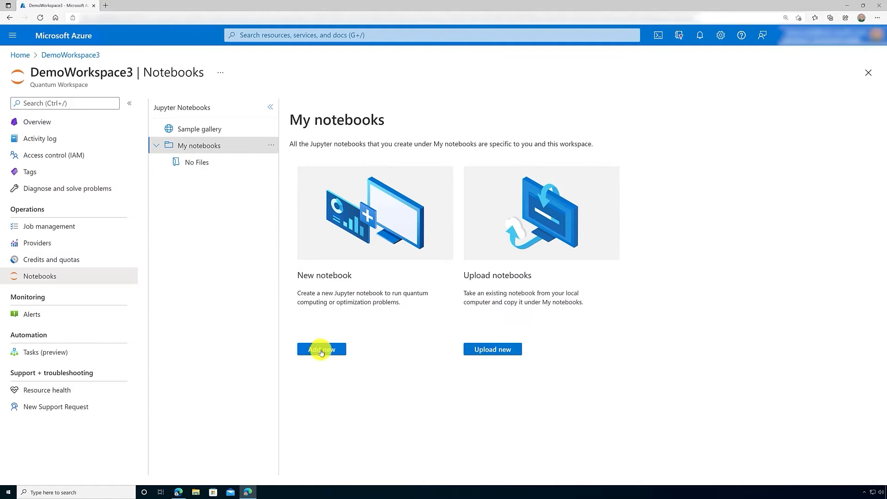
left_click(321, 349)
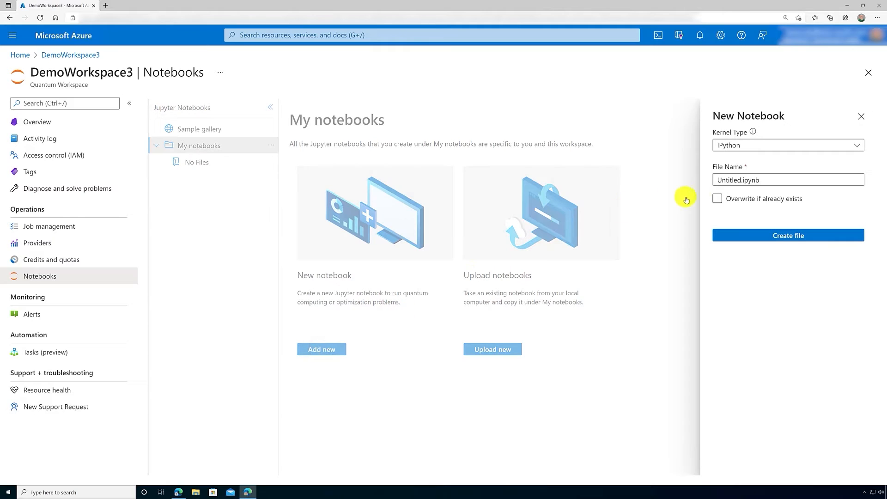
left_click(763, 179)
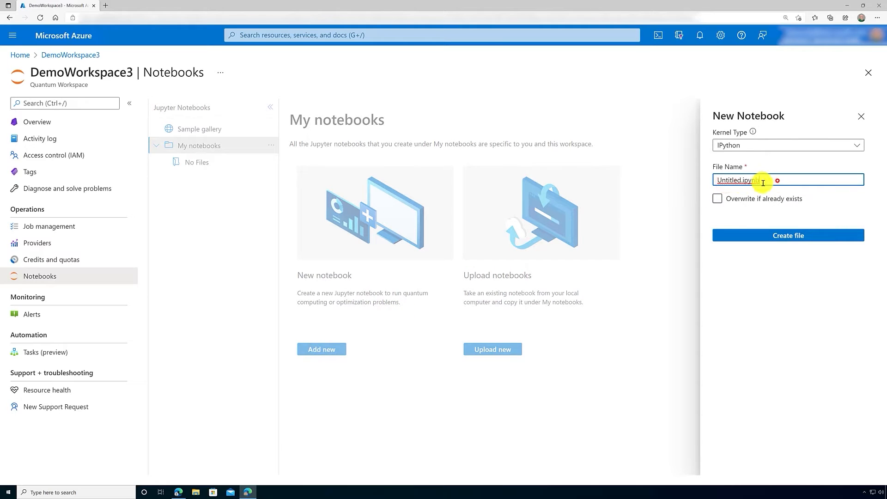
type("New")
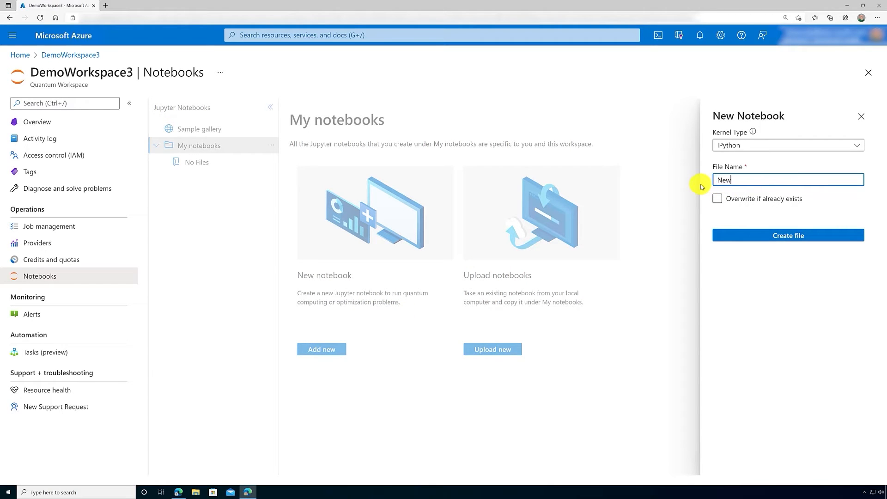
type(".ipynb")
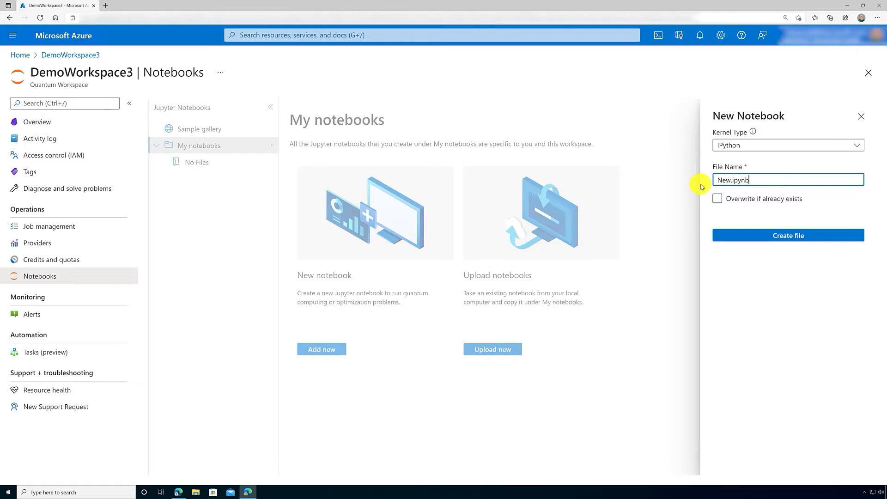
left_click(787, 235)
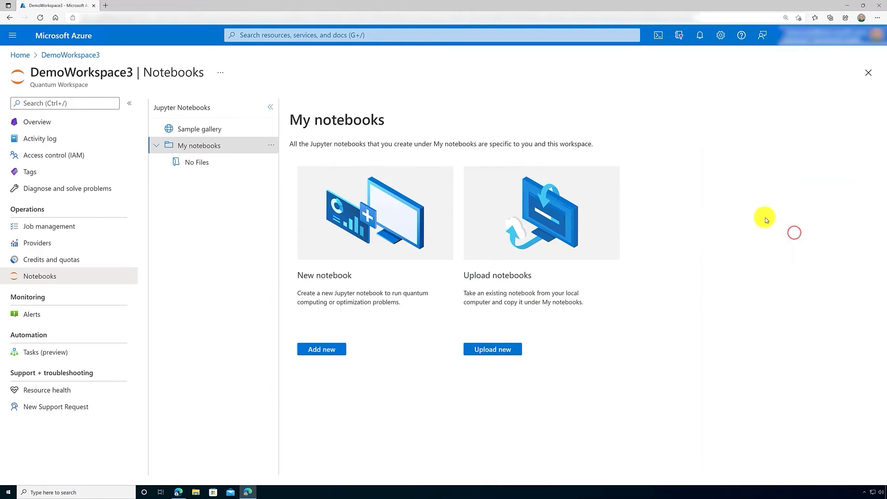
Open the New notebook, then go back to the Sample gallery.
left_click(321, 349)
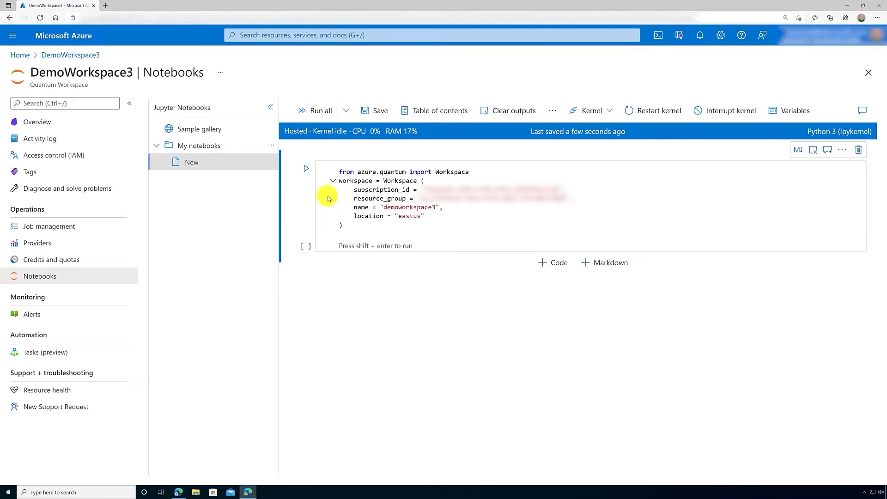
left_click(199, 129)
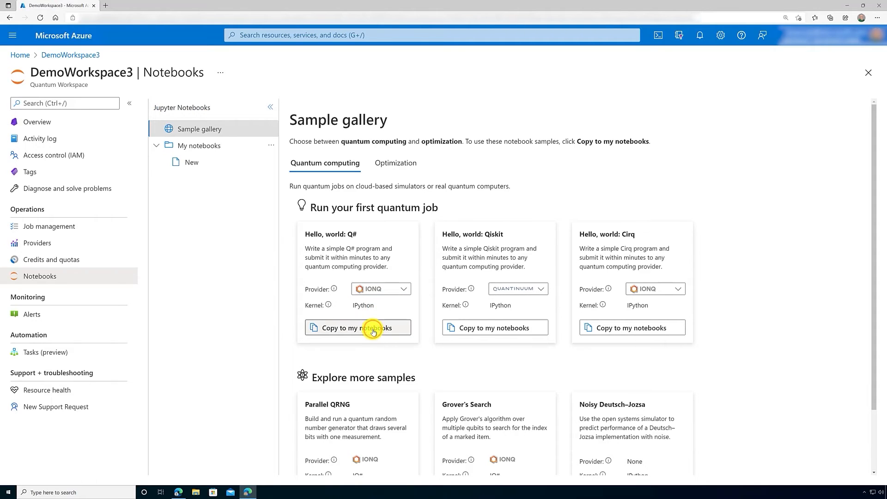
Copy the Hello, world: Q# IonQ sample to My notebooks as hello-world-qsharp-ionq.
left_click(357, 328)
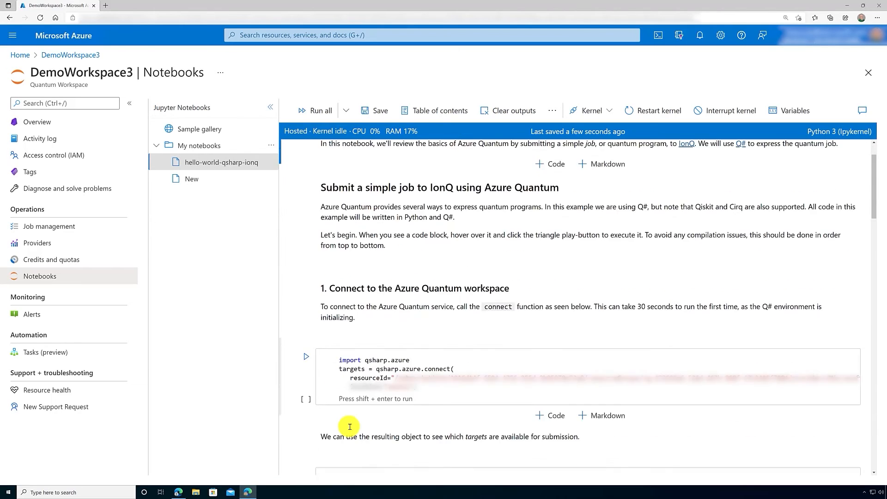
Run the connection cell and Run all in hello-world-qsharp-ionq, scrolling through outputs.
left_click(305, 356)
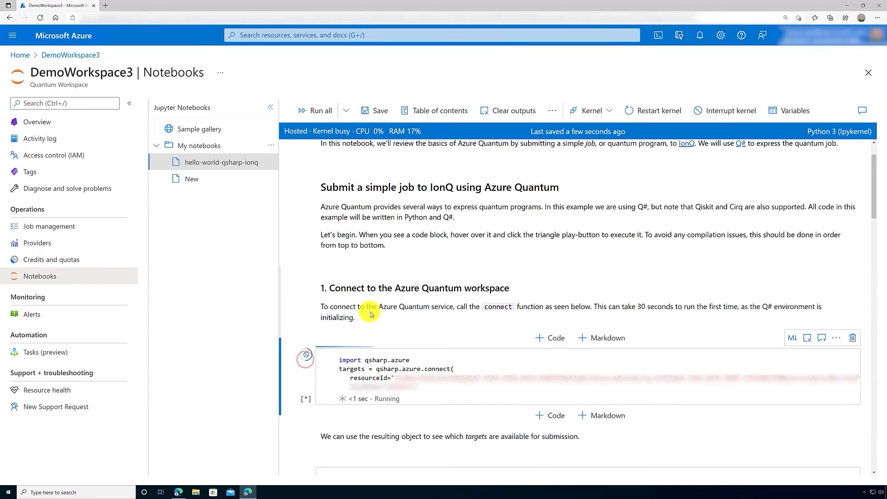
left_click(304, 356)
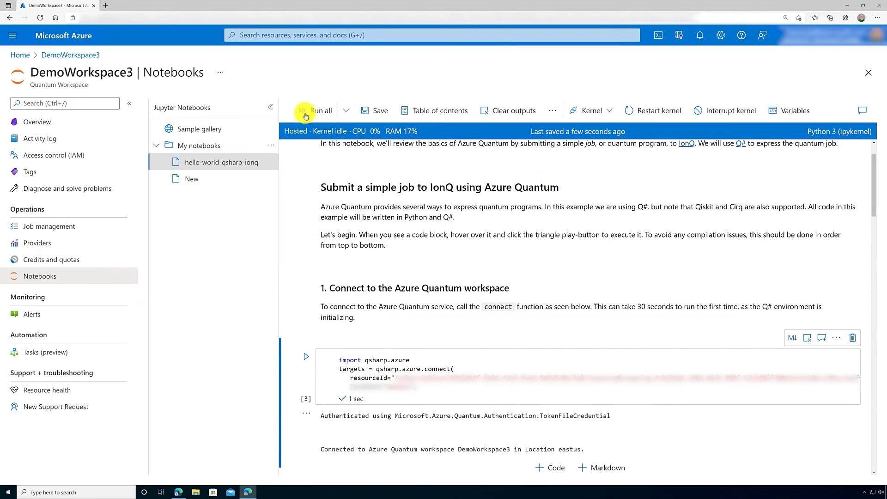
left_click(319, 111)
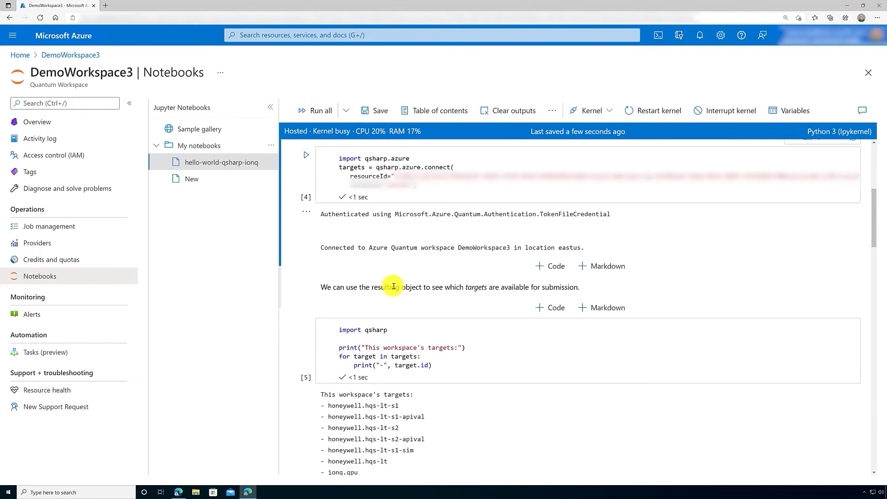
scroll("down", 3)
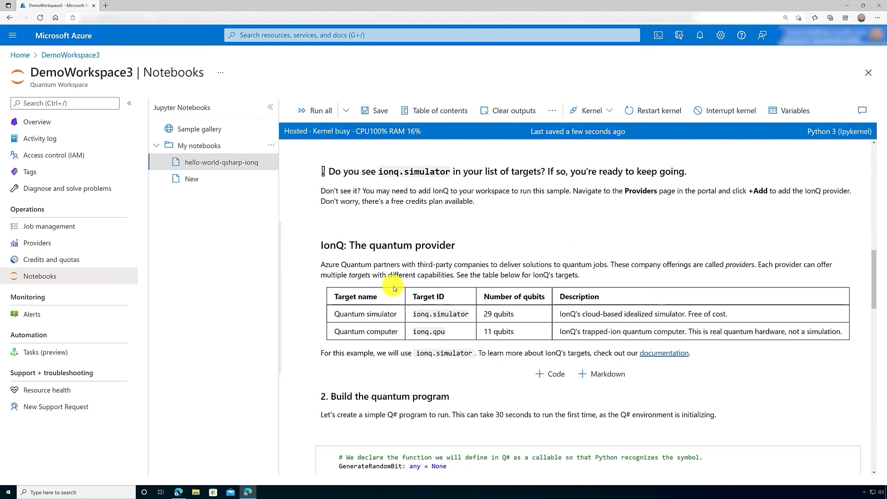
scroll("down", 3)
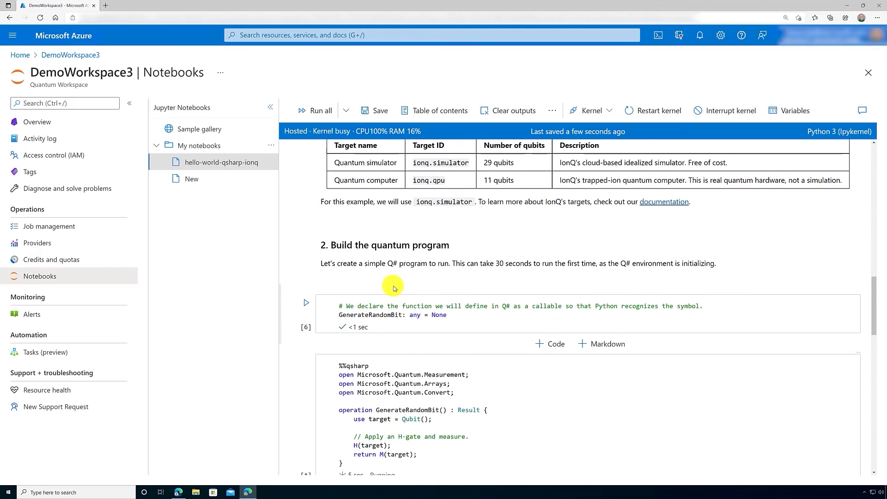
scroll("down", 3)
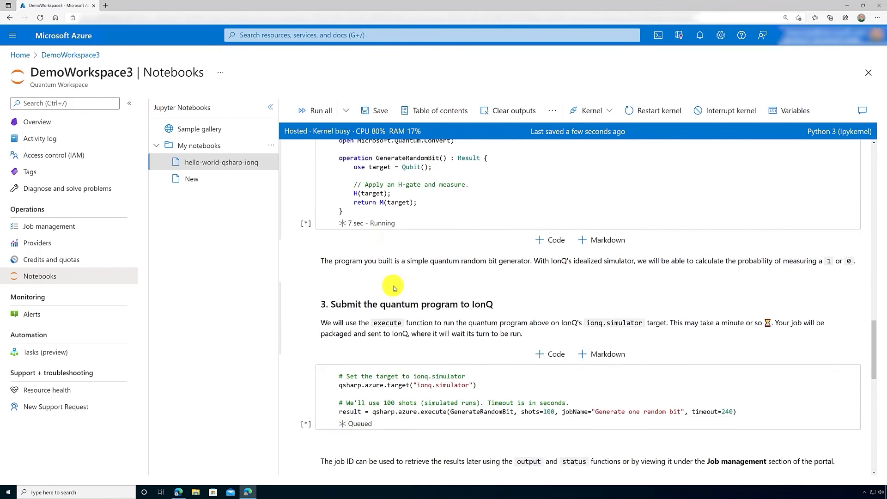